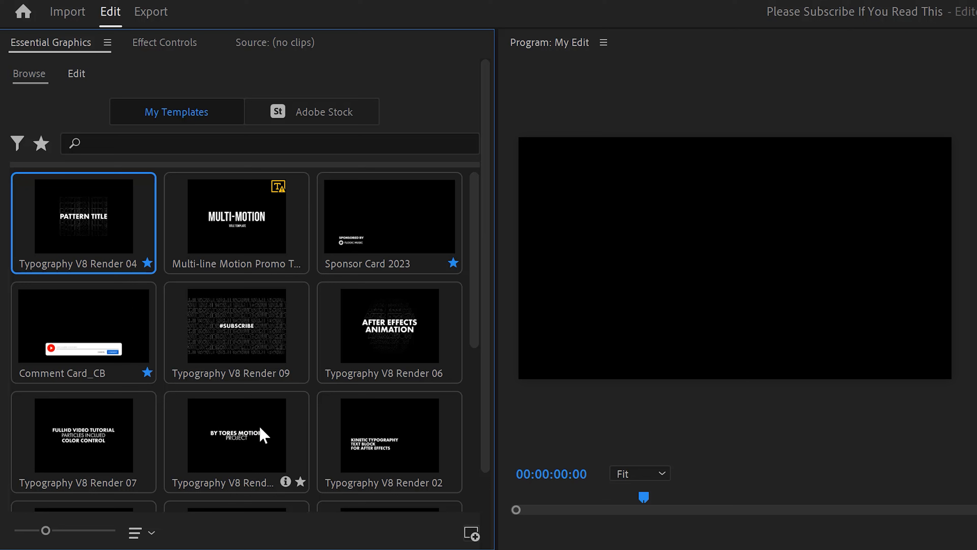
pyautogui.moveTo(389, 326)
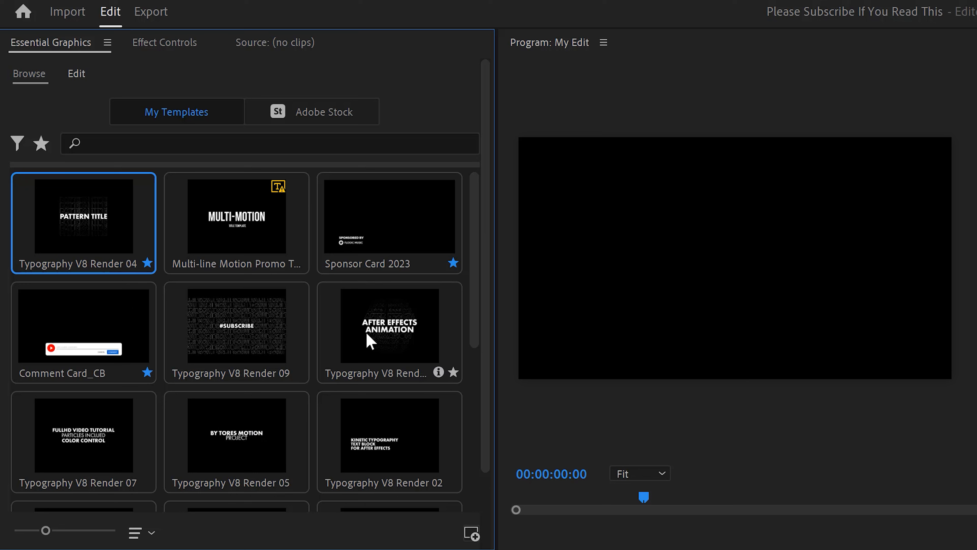
pyautogui.moveTo(231, 233)
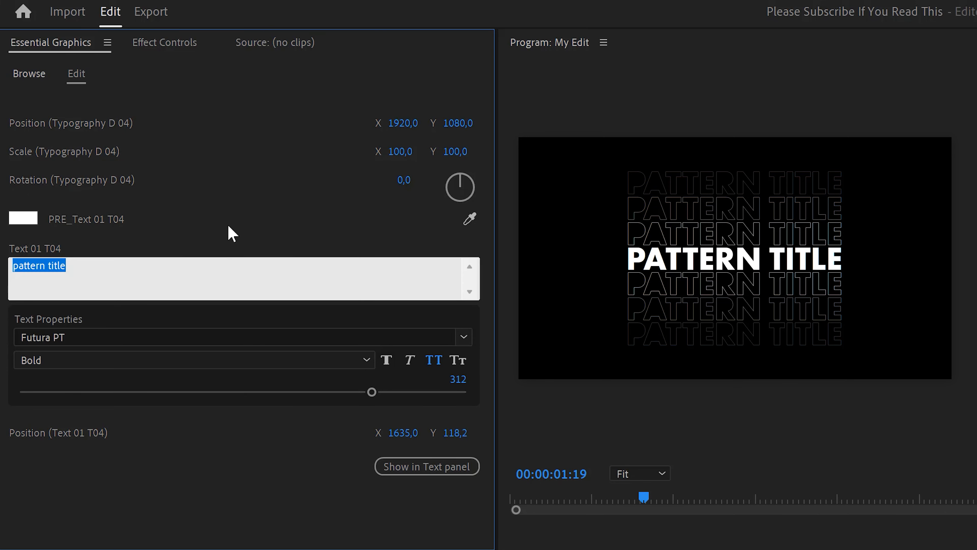
# Retype the template's Text 01 field, entering 'TY'
pyautogui.write('TY')
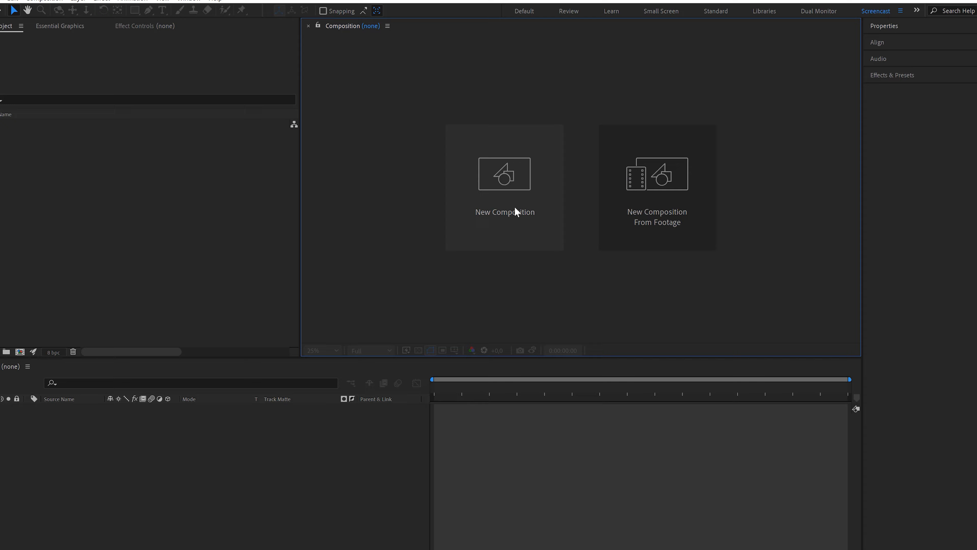
# Create a new composition named 'Text Animation' at 3840×2160, 30 fps, black background
pyautogui.click(505, 211)
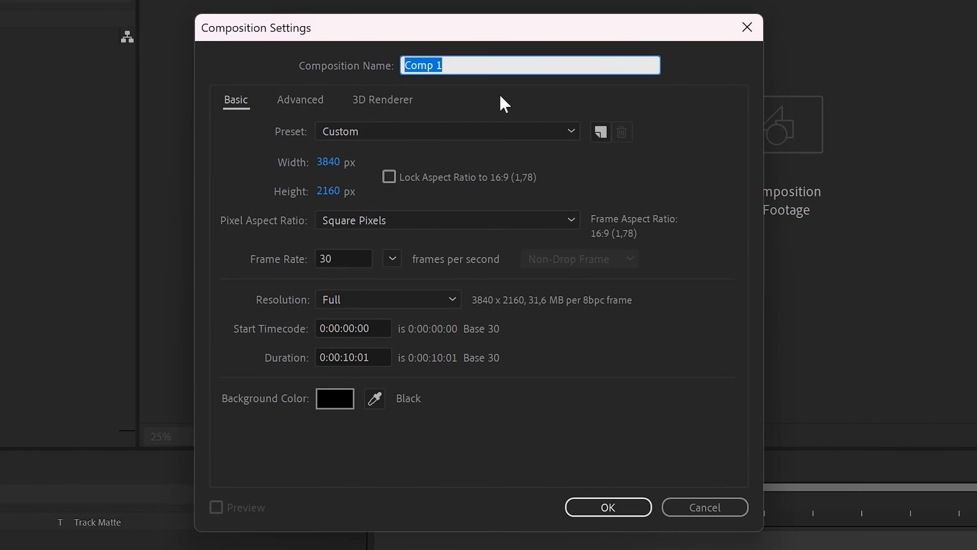
pyautogui.write('Text Animation')
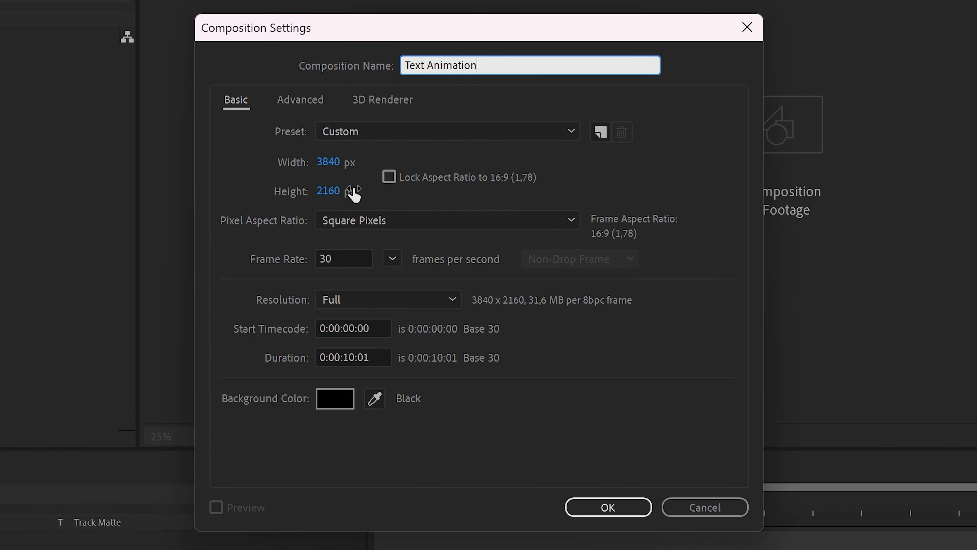
pyautogui.moveTo(402, 255)
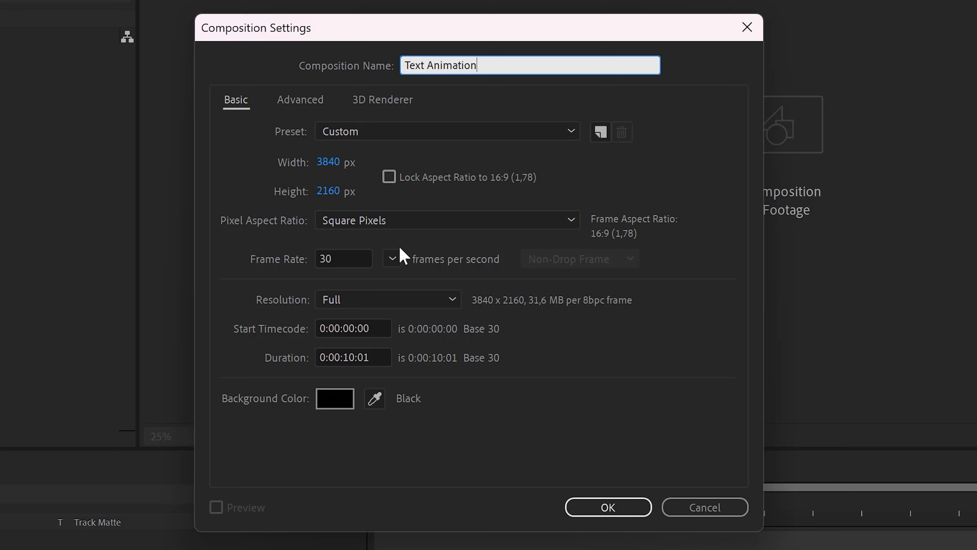
pyautogui.moveTo(361, 355)
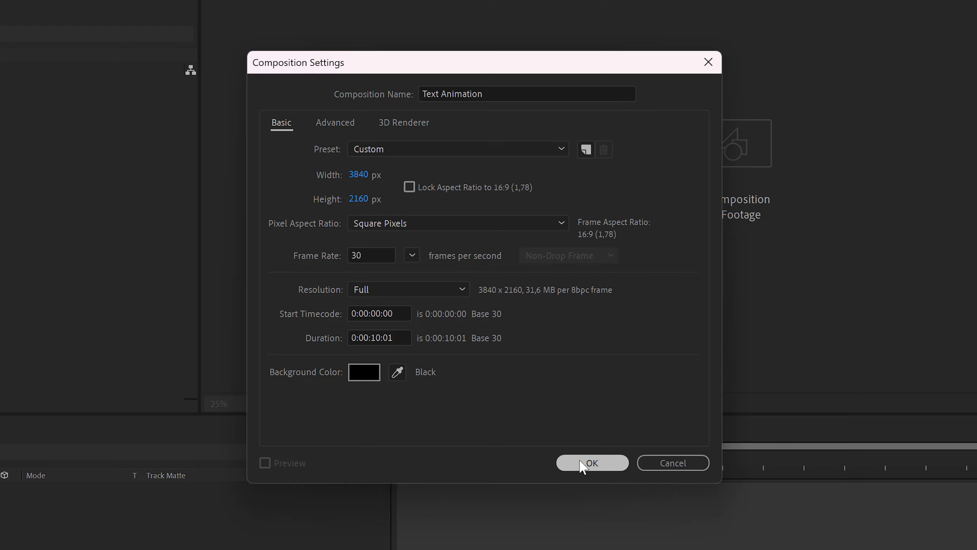
pyautogui.click(591, 463)
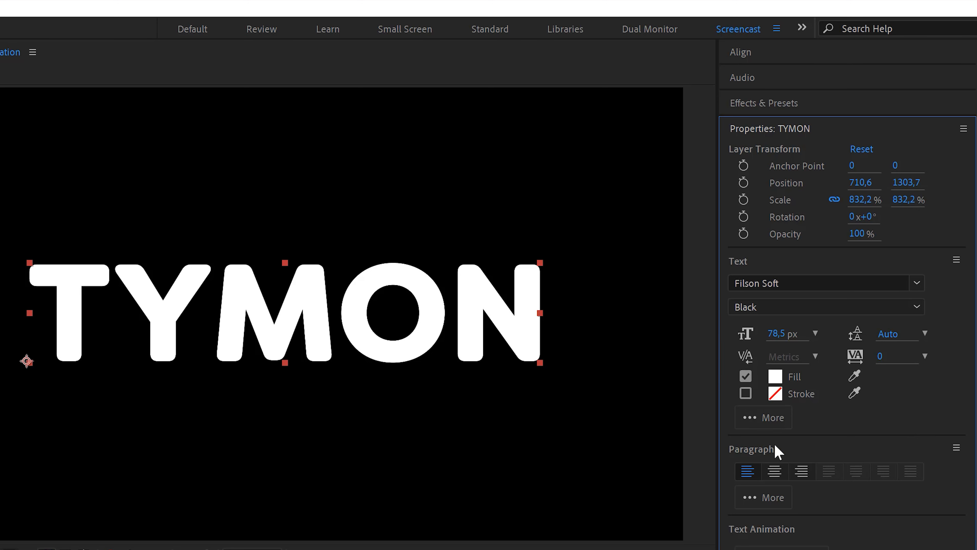
pyautogui.moveTo(630, 274)
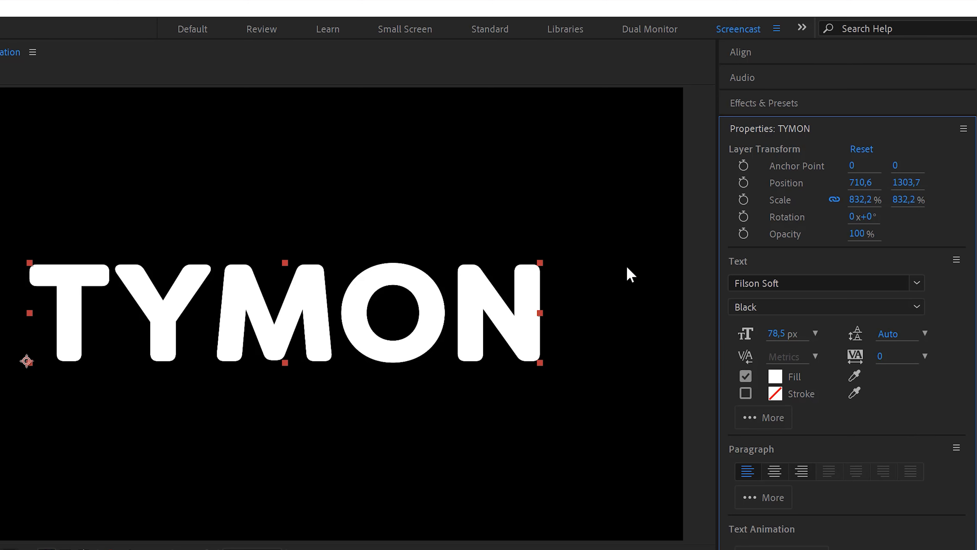
pyautogui.moveTo(95, 474)
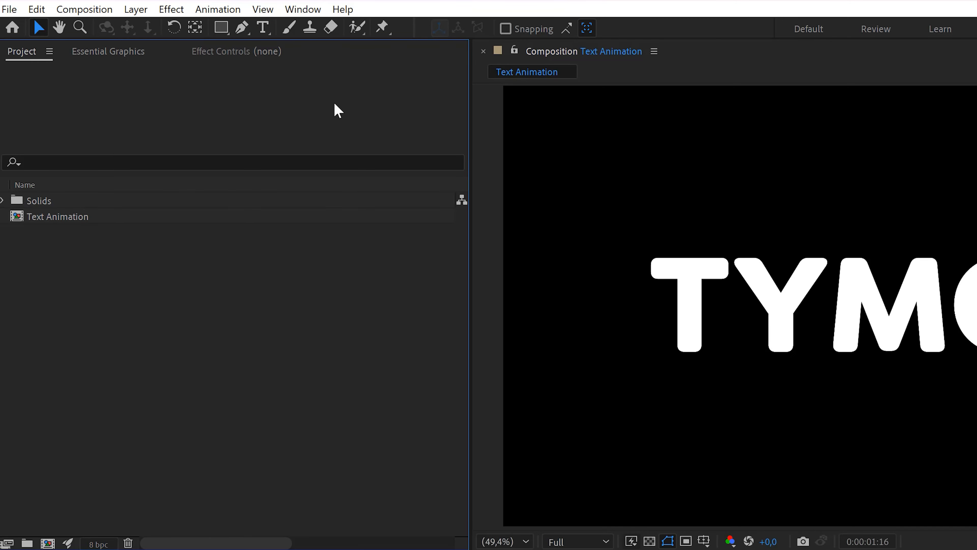
# Show Essential Graphics and set its primary composition to Text Animation
pyautogui.click(302, 8)
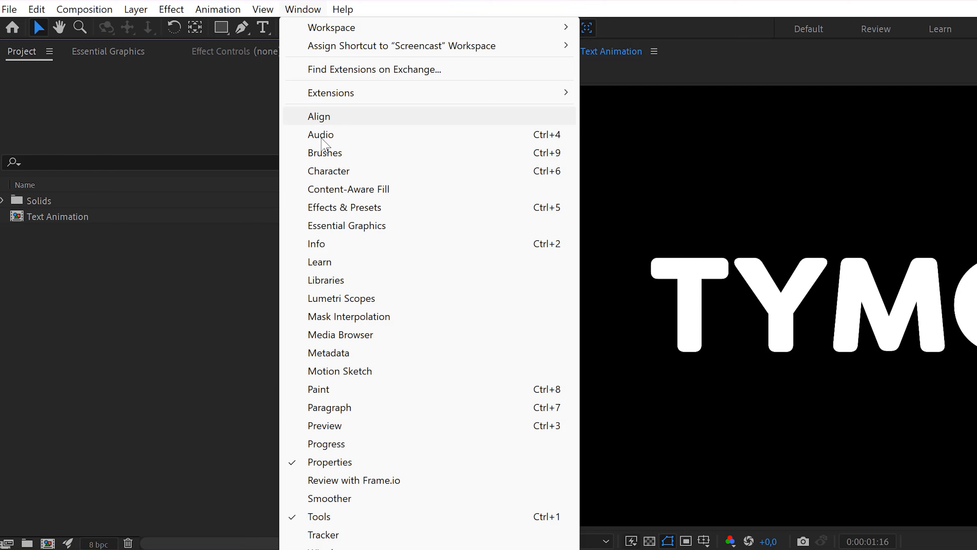
pyautogui.click(346, 226)
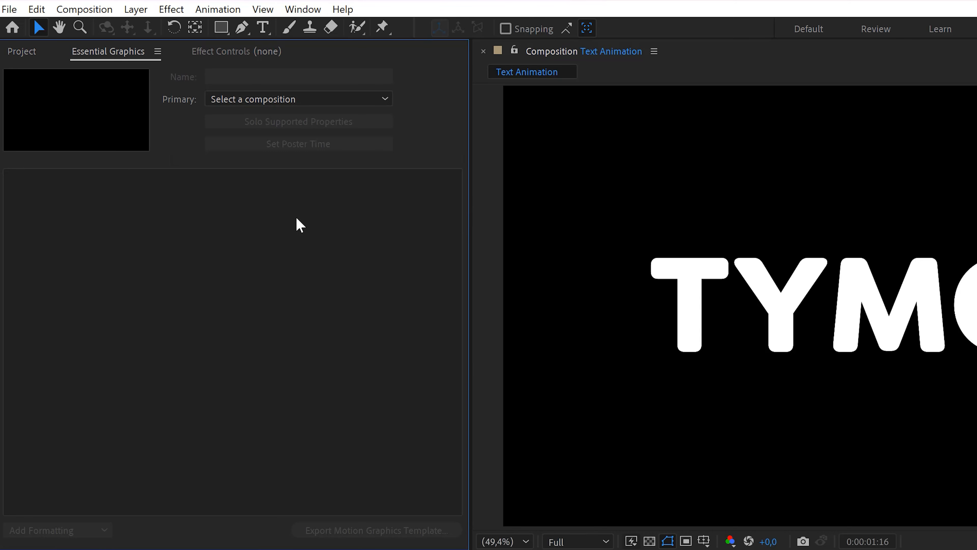
pyautogui.moveTo(284, 195)
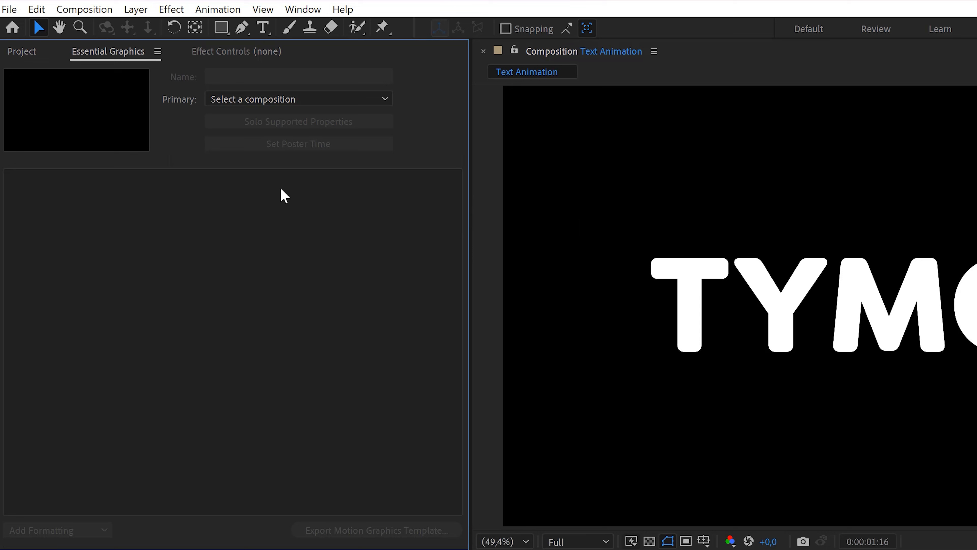
pyautogui.click(298, 98)
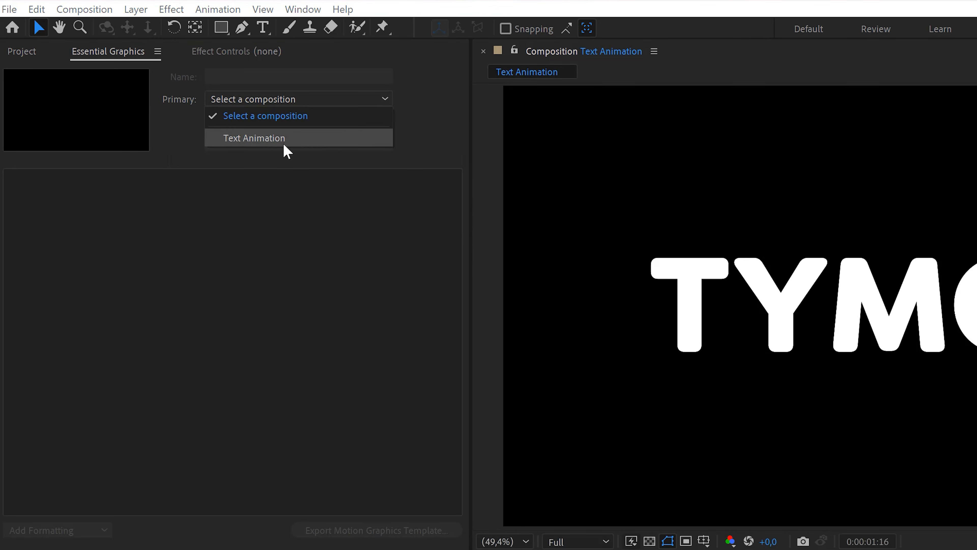
pyautogui.click(255, 138)
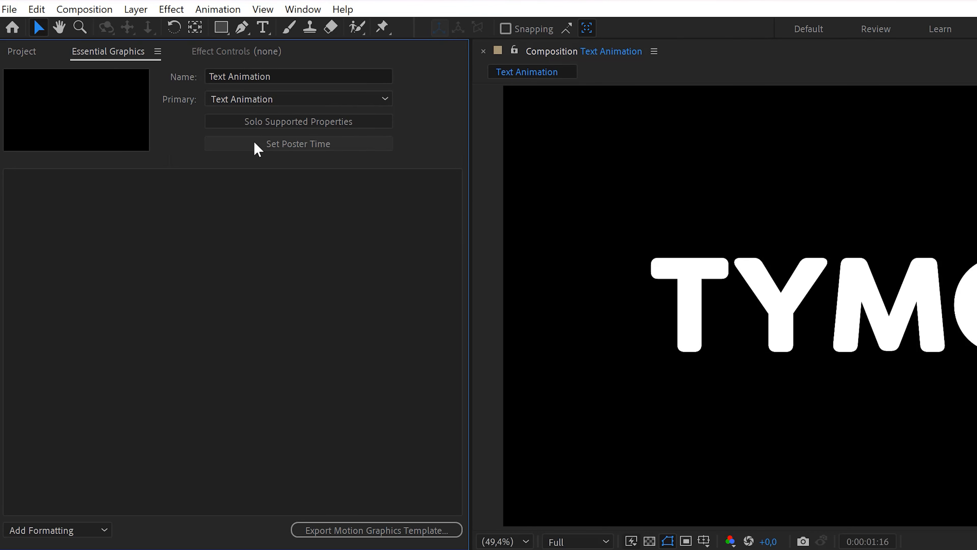
pyautogui.moveTo(250, 164)
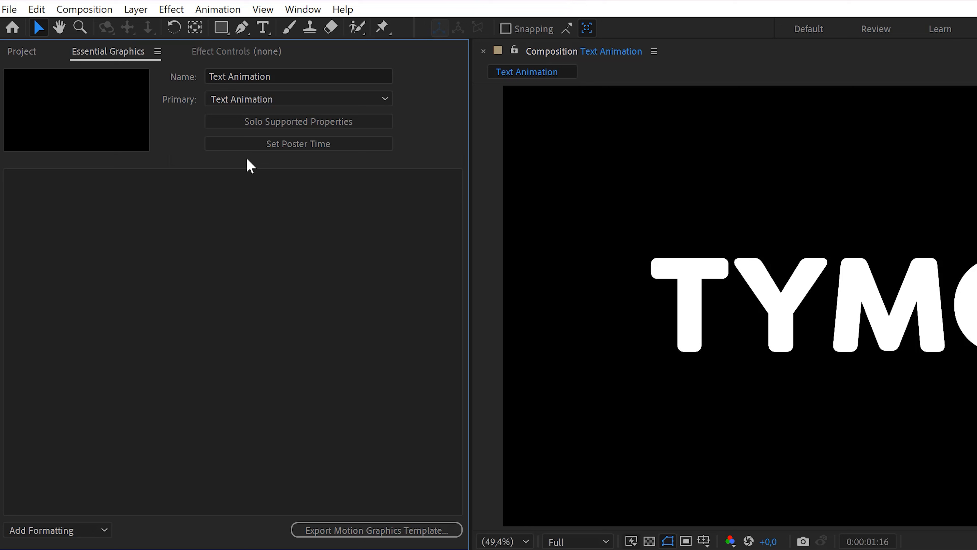
pyautogui.moveTo(171, 268)
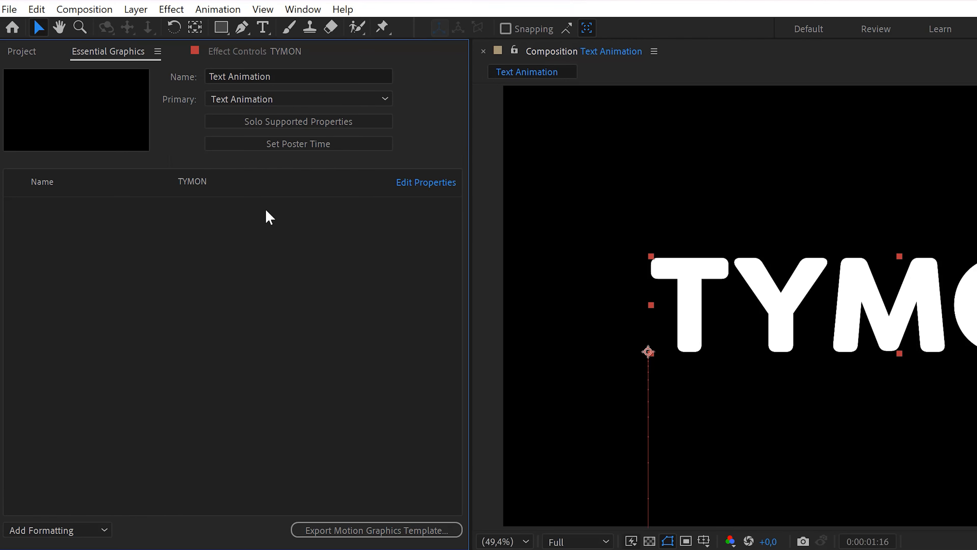
# Enable TYMON's font, style, size and faux style options in Edit Properties
pyautogui.click(425, 182)
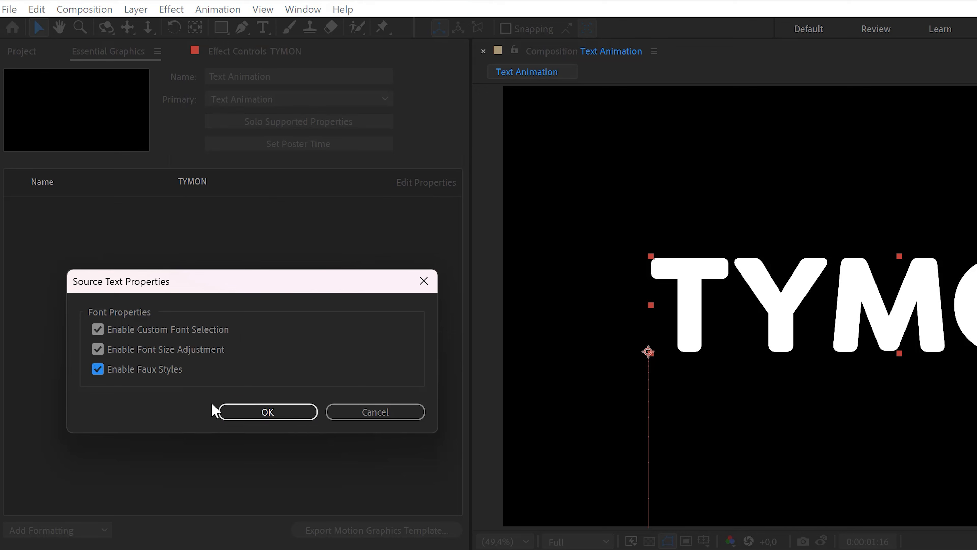
pyautogui.click(267, 411)
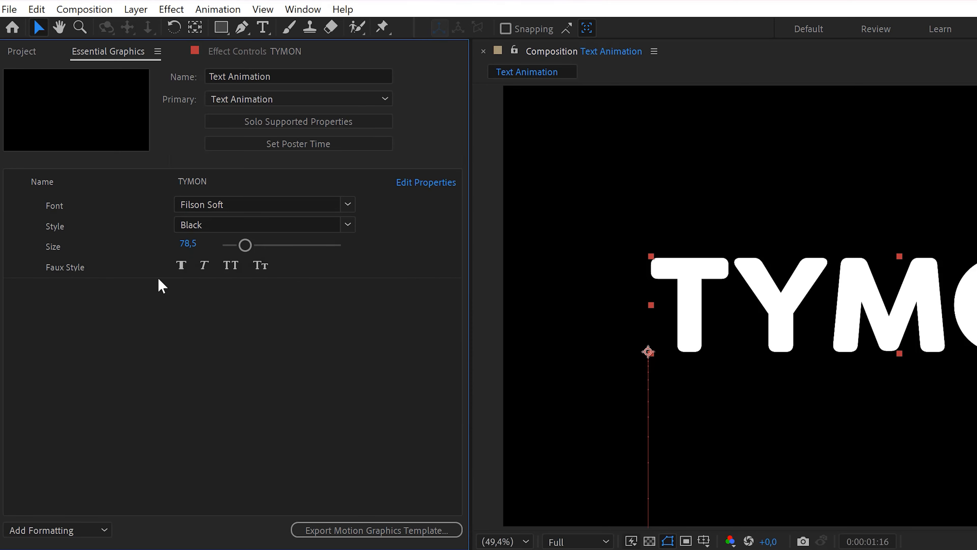
pyautogui.moveTo(379, 273)
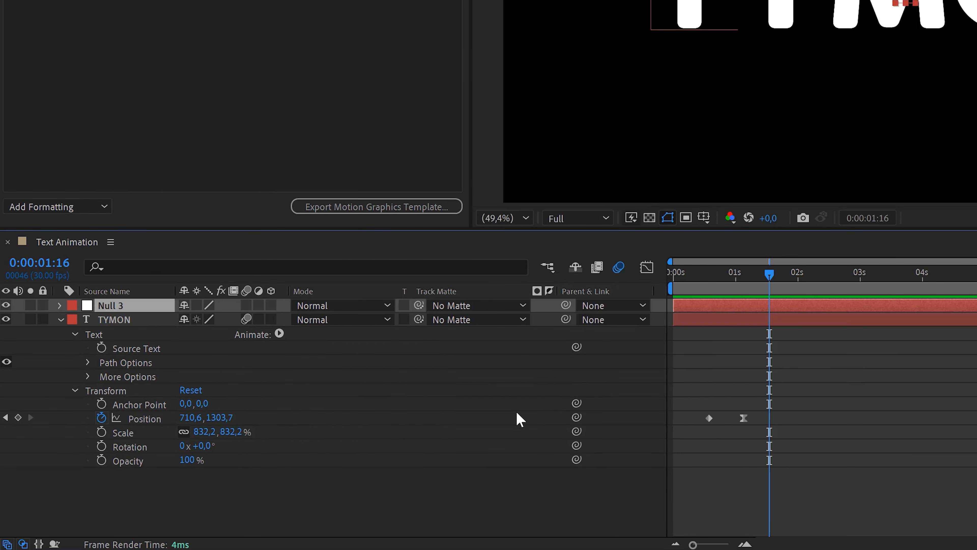
# Parent TYMON to Null 3 via the pick whip and reveal Null 3's transform properties
pyautogui.moveTo(566, 319); pyautogui.dragTo(520, 353)
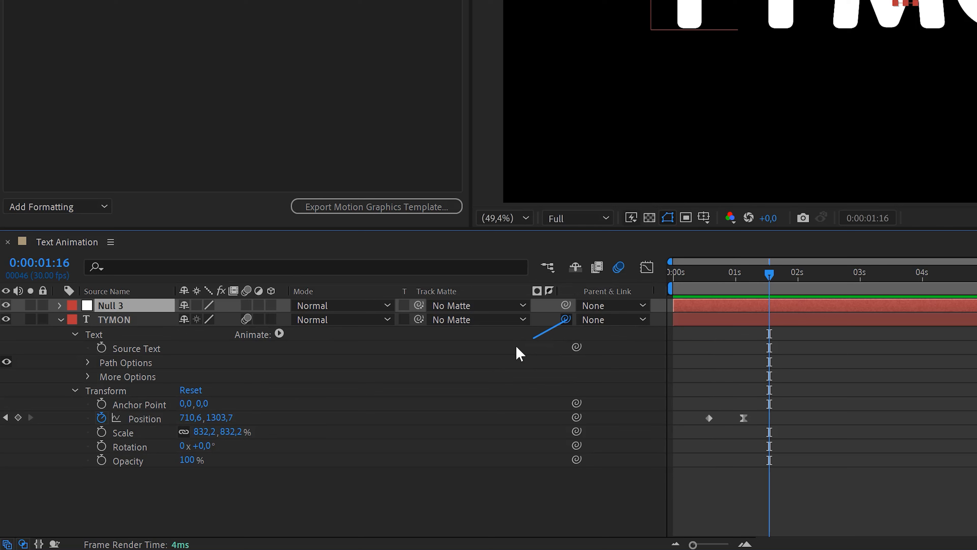
pyautogui.moveTo(564, 319); pyautogui.dragTo(125, 305)
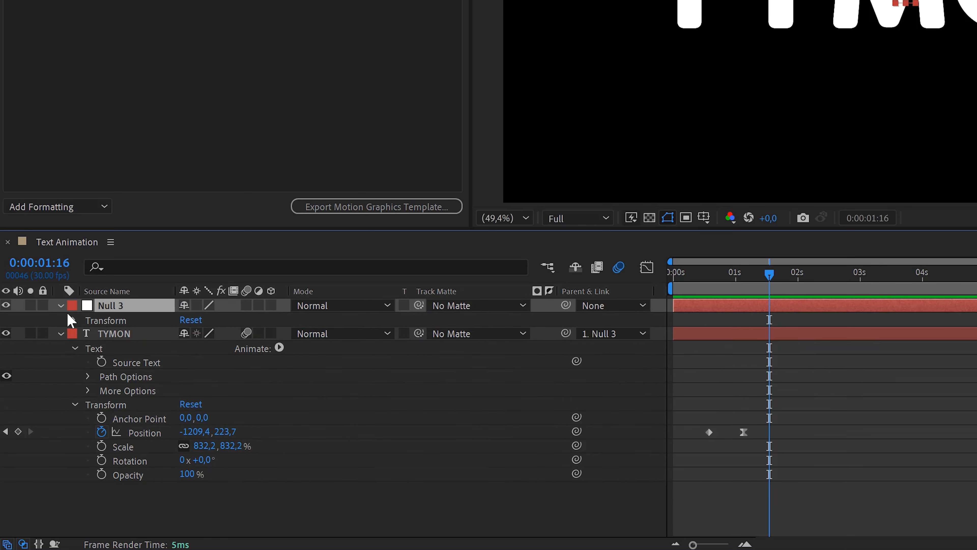
pyautogui.click(75, 319)
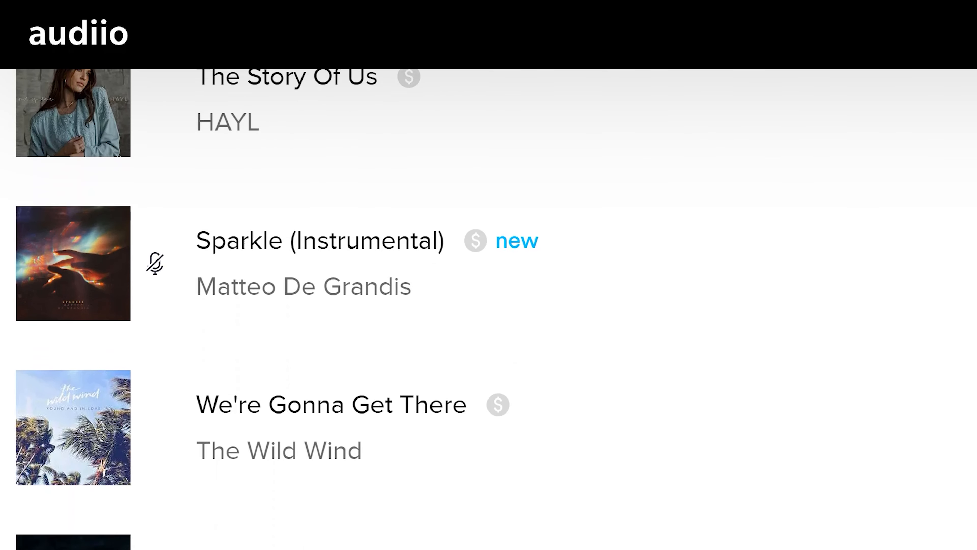
# Scroll through Audiio's song list to find a track
pyautogui.scroll(-3)
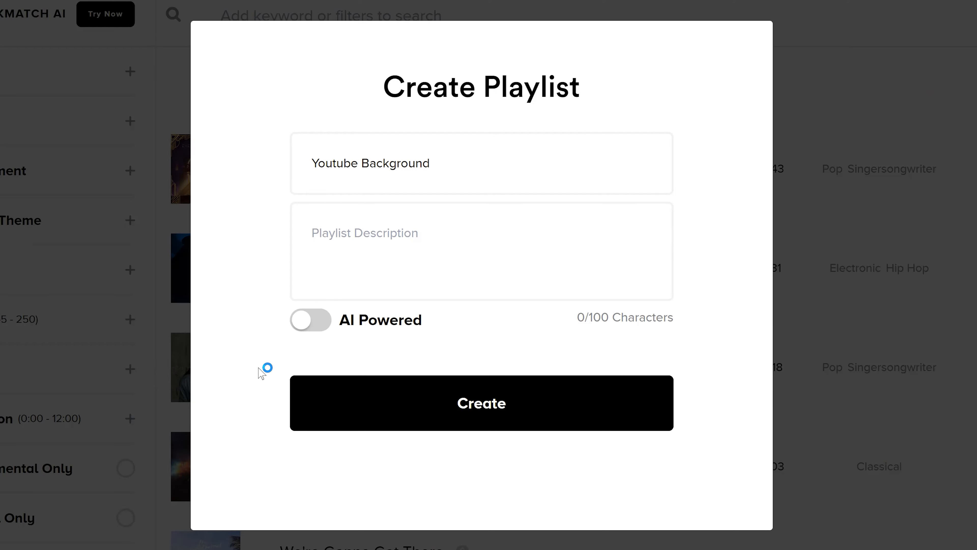
# Switch AI Powered on and create the 'Youtube Background' playlist
pyautogui.click(310, 320)
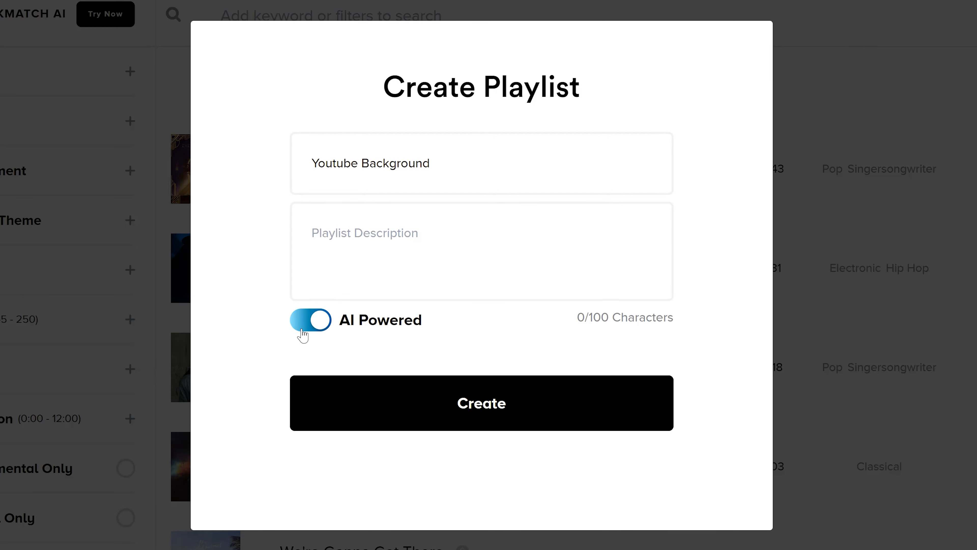
pyautogui.click(480, 403)
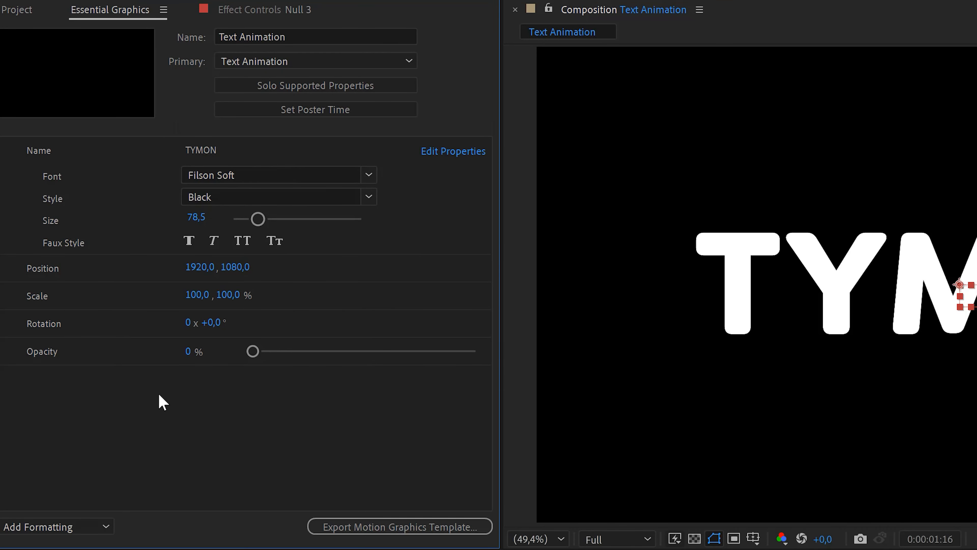
pyautogui.moveTo(231, 421)
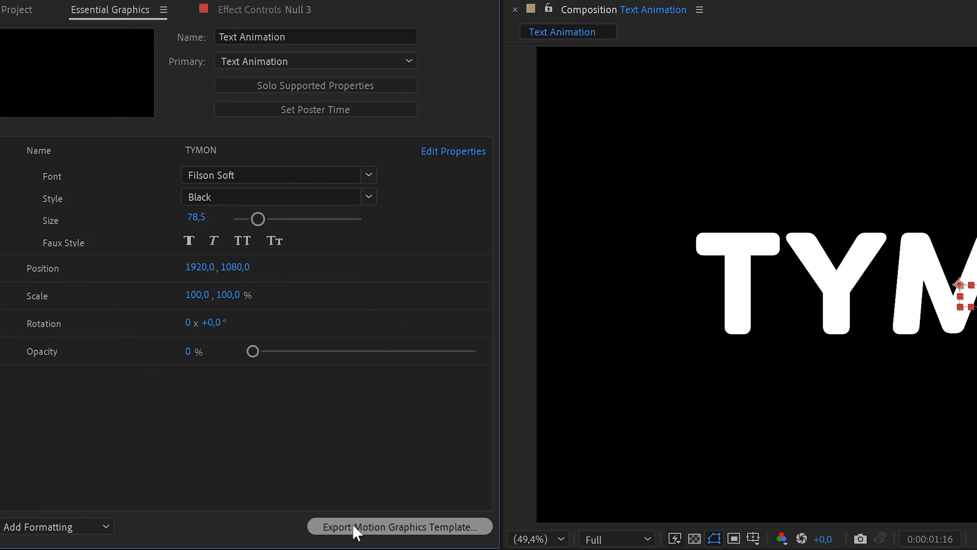
# Export Text Animation as a motion graphics template with Local Drive as destination
pyautogui.click(399, 527)
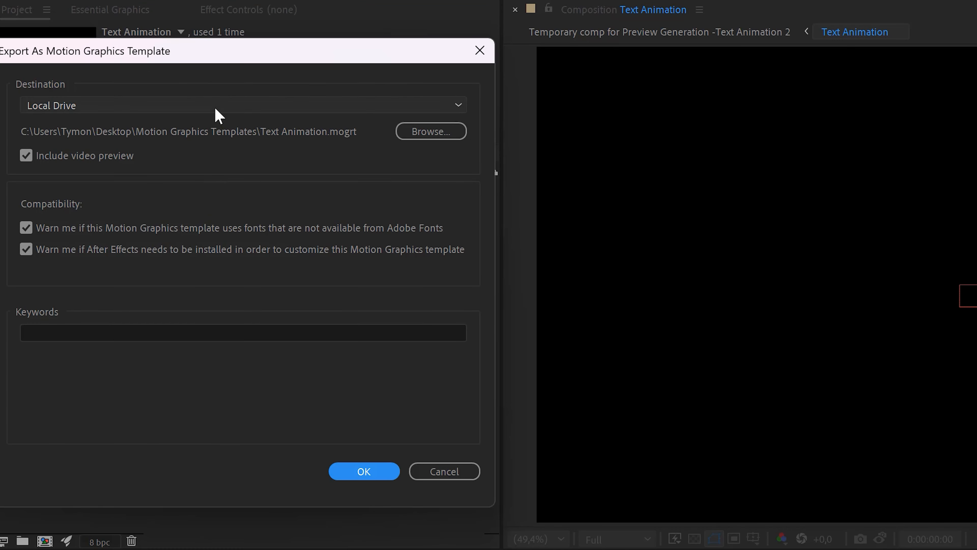
pyautogui.click(242, 105)
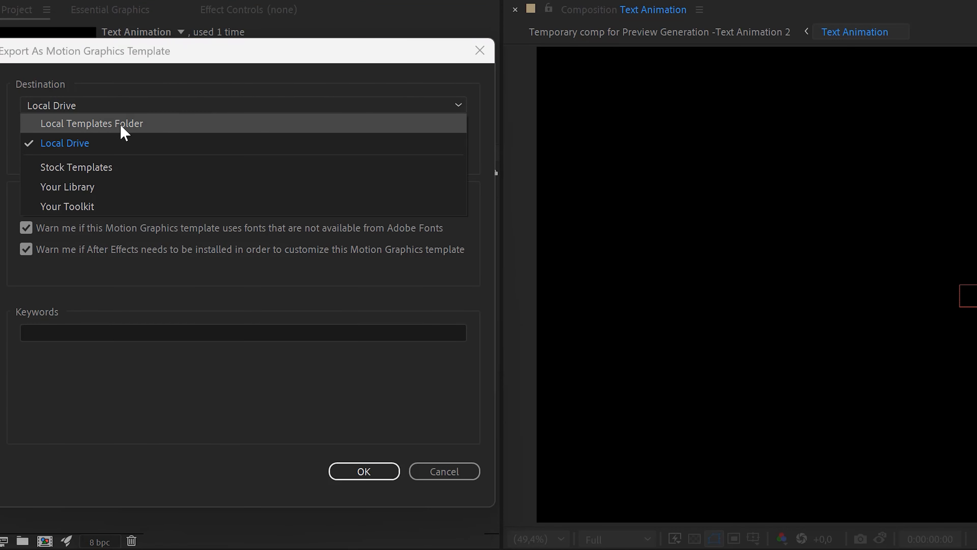
pyautogui.click(65, 142)
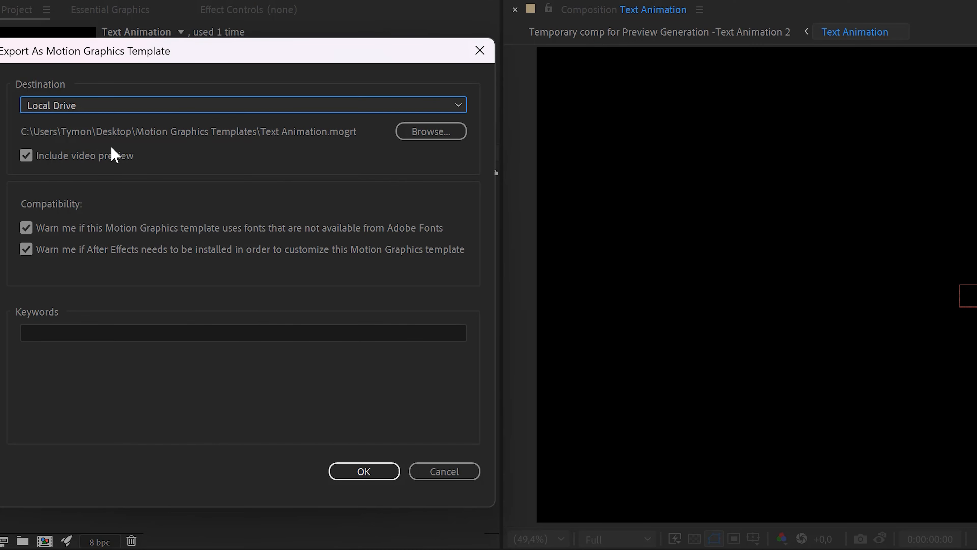
pyautogui.click(364, 471)
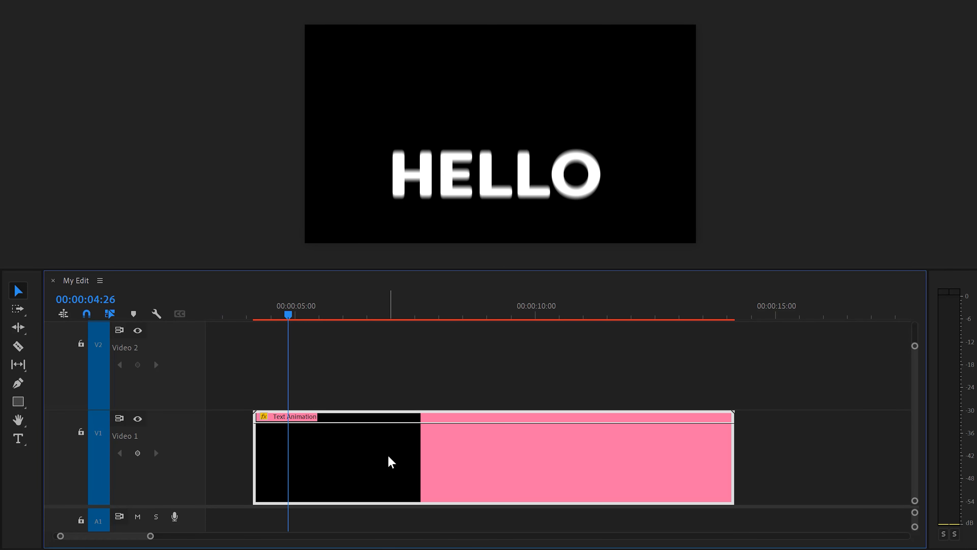
# Render and Replace the Text Animation clip from its right-click menu
pyautogui.rightClick(389, 461)
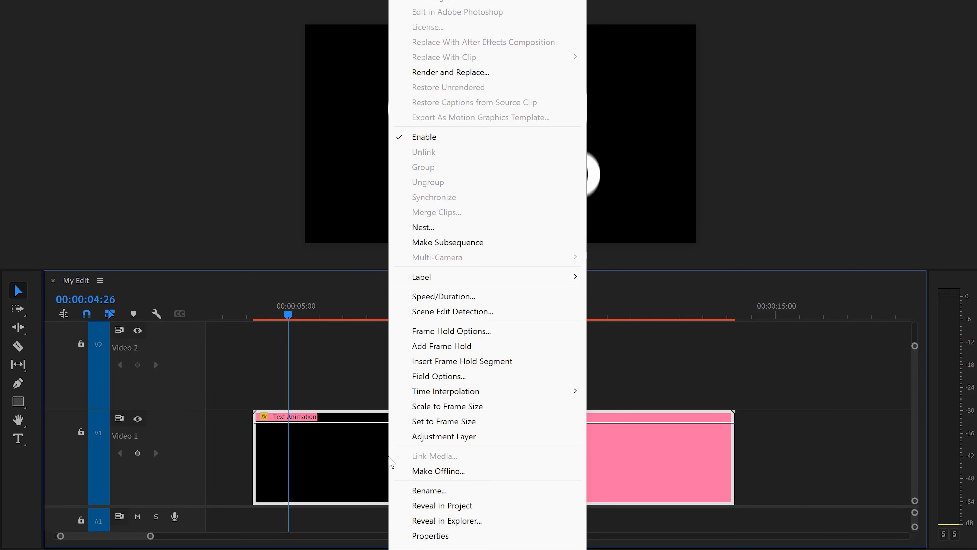
pyautogui.moveTo(396, 460)
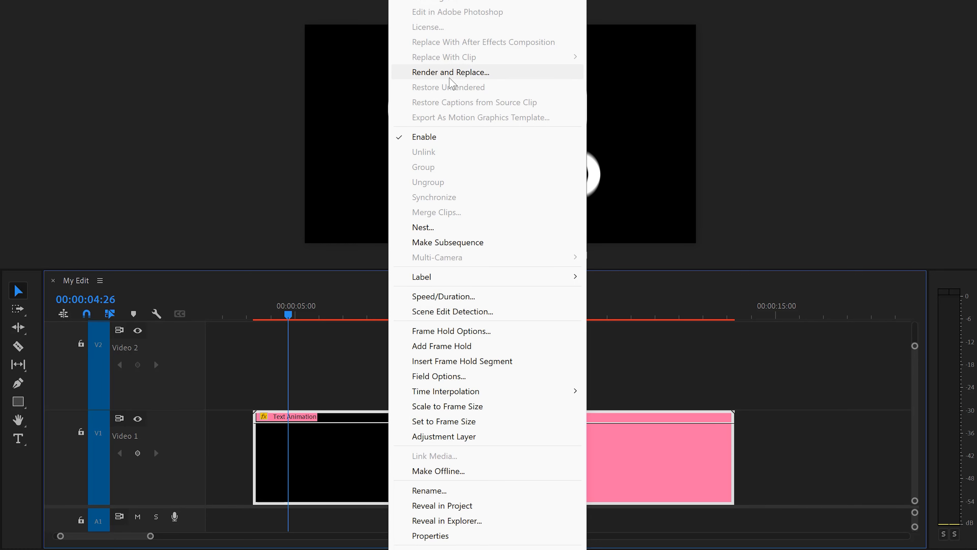
pyautogui.click(451, 72)
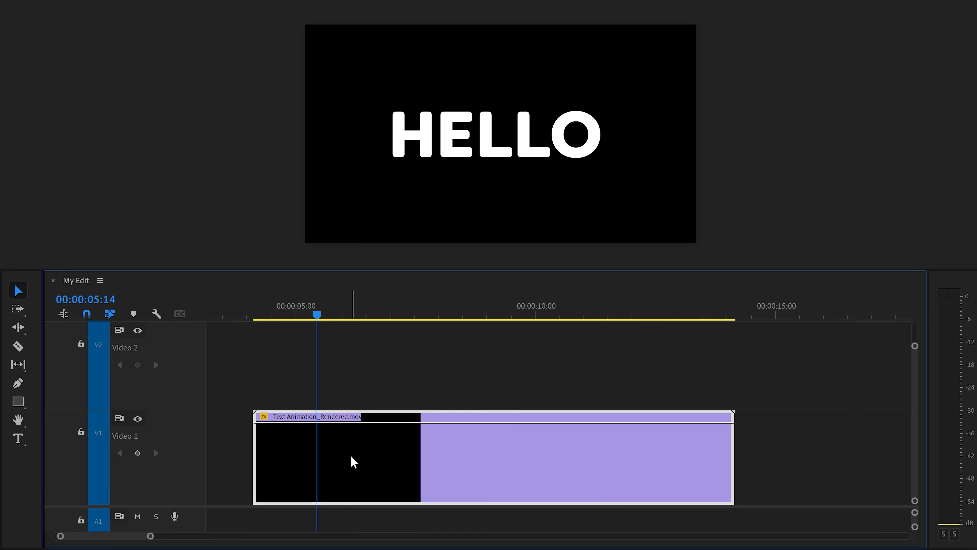
# Restore the rendered clip to unrendered, move the playhead to about 8 s, and show Sequence commands
pyautogui.rightClick(352, 462)
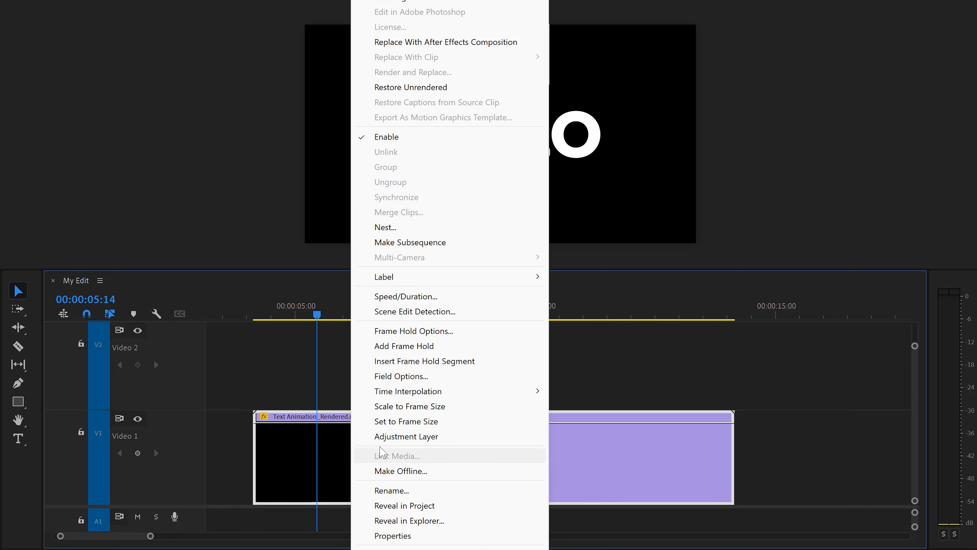
pyautogui.moveTo(408, 102)
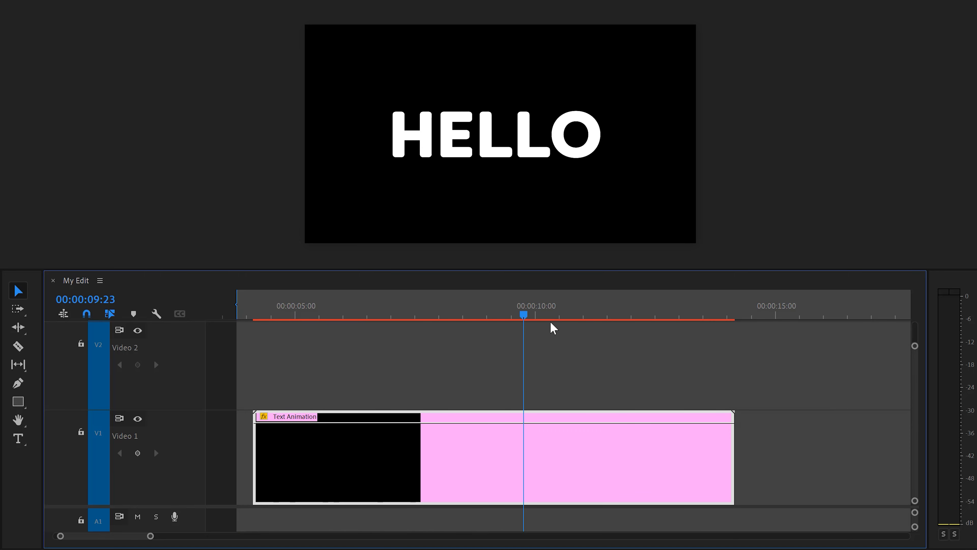
pyautogui.click(458, 315)
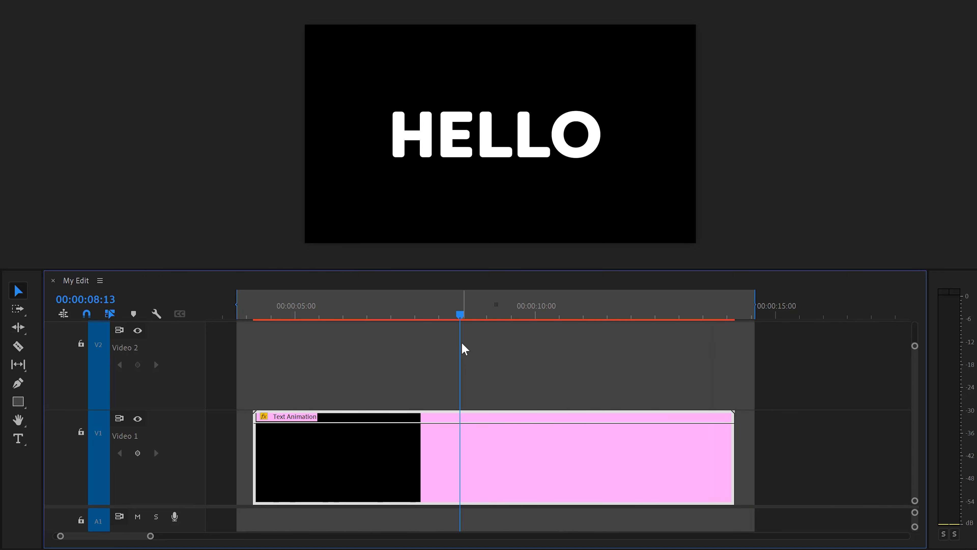
pyautogui.click(114, 9)
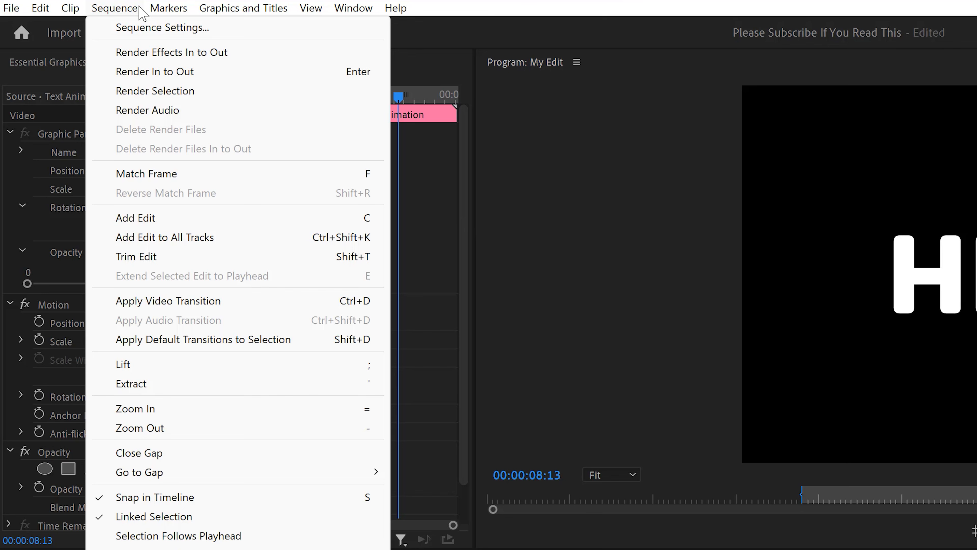
pyautogui.moveTo(153, 78)
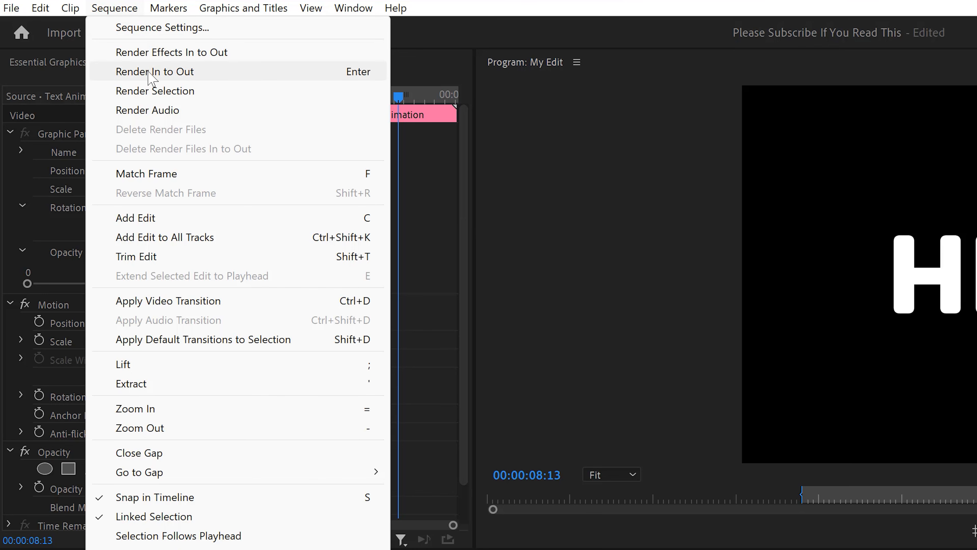
# Render the sequence previews from In to Out and let the render dialog finish
pyautogui.click(154, 71)
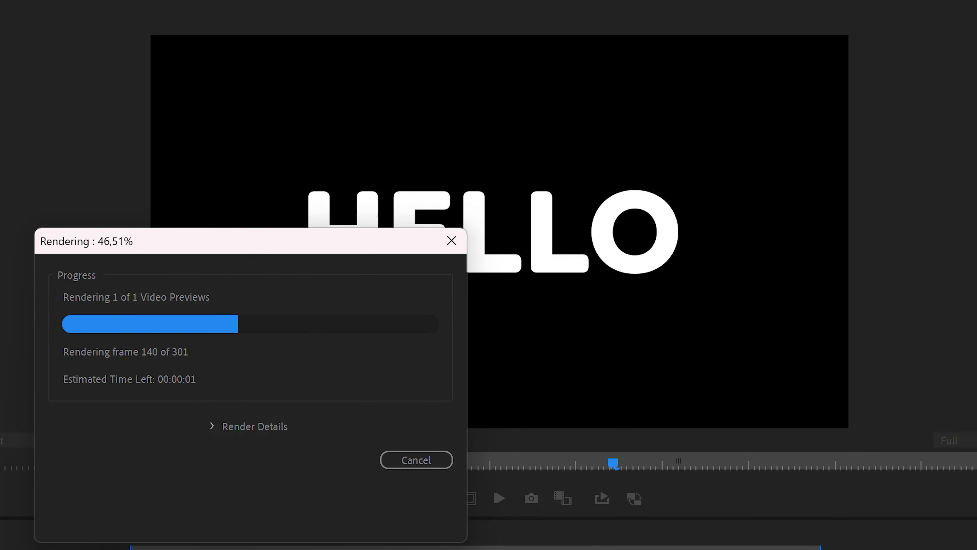
pyautogui.click(416, 460)
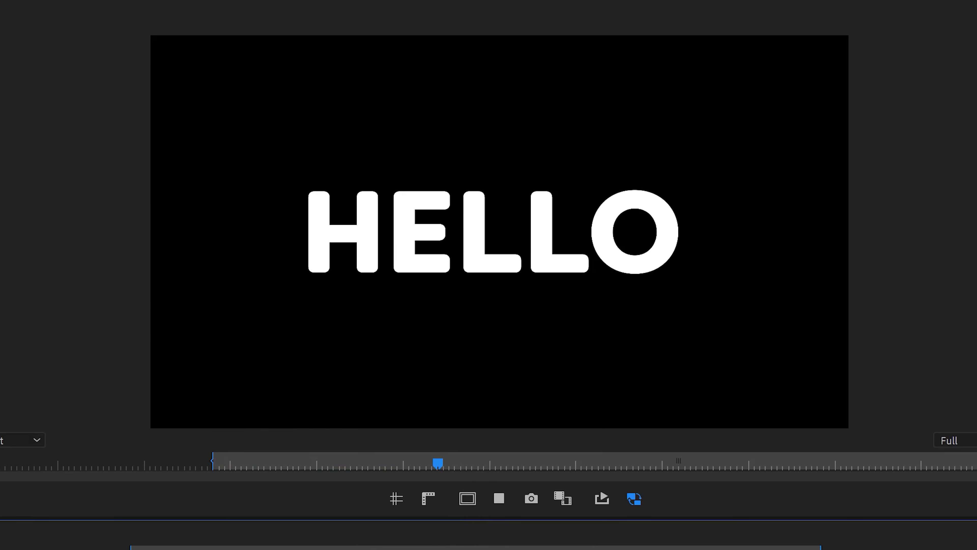
pyautogui.click(498, 497)
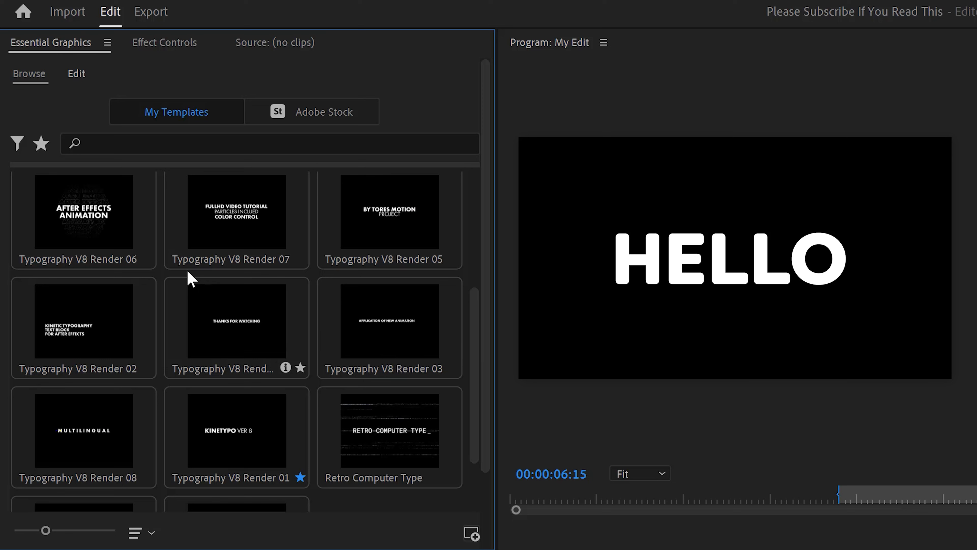
# Star Typography V8 Render 10 and filter the library to favourite templates only
pyautogui.click(147, 258)
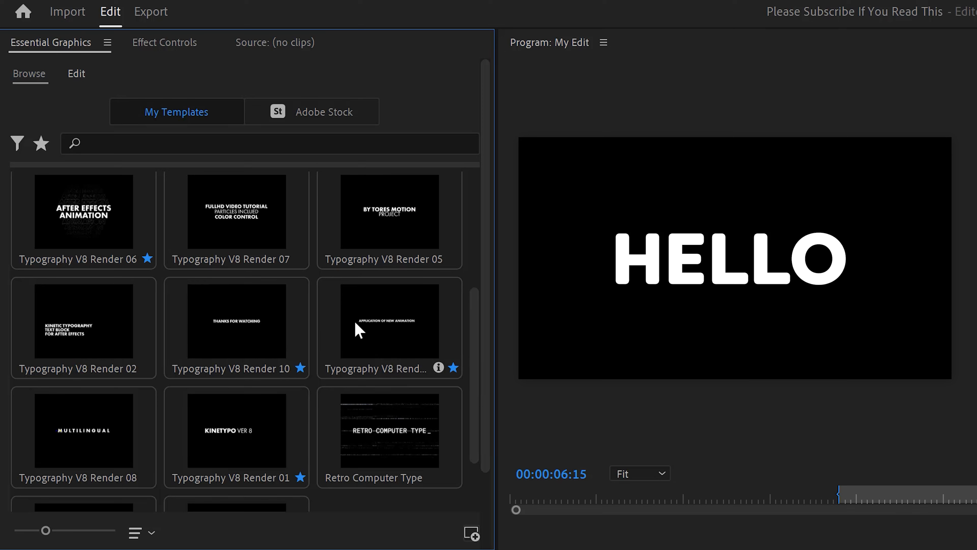
pyautogui.click(41, 144)
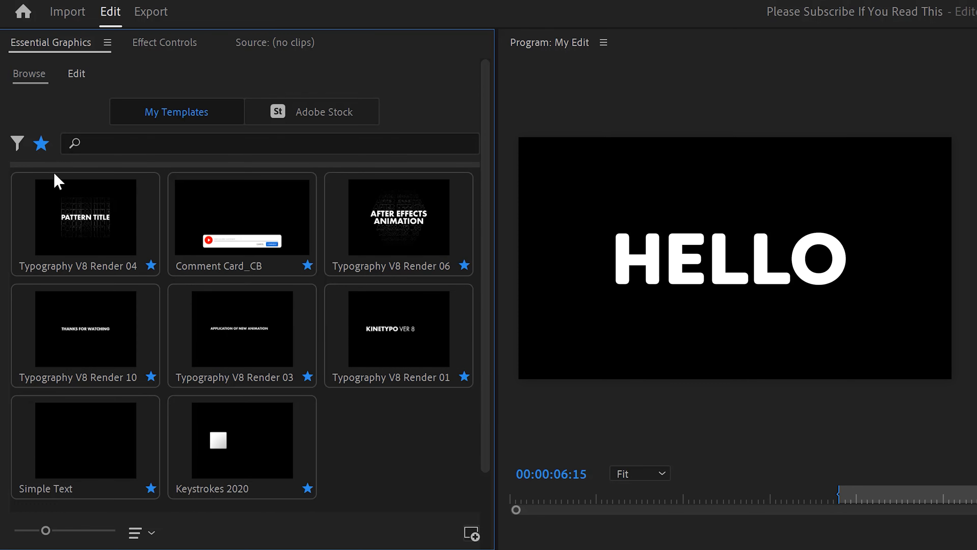
pyautogui.moveTo(358, 434)
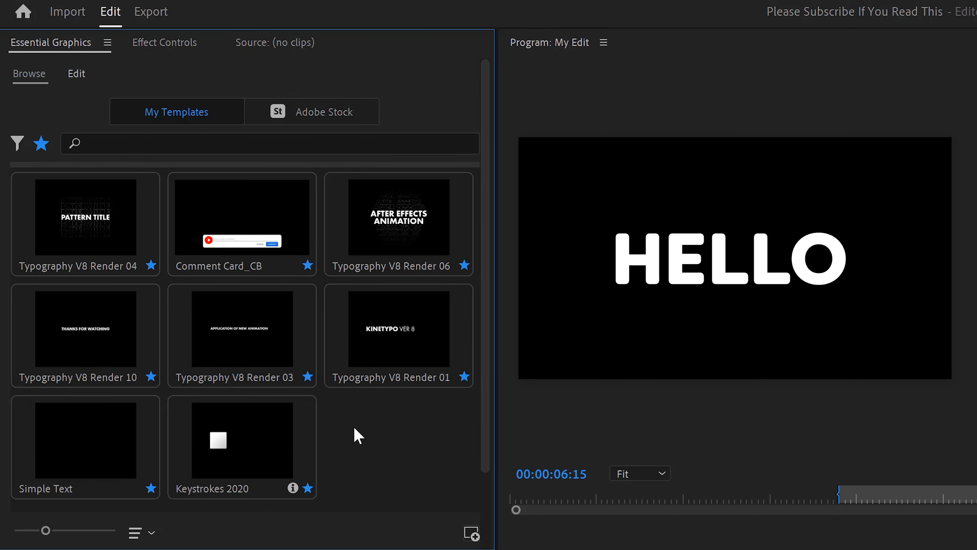
pyautogui.moveTo(190, 447)
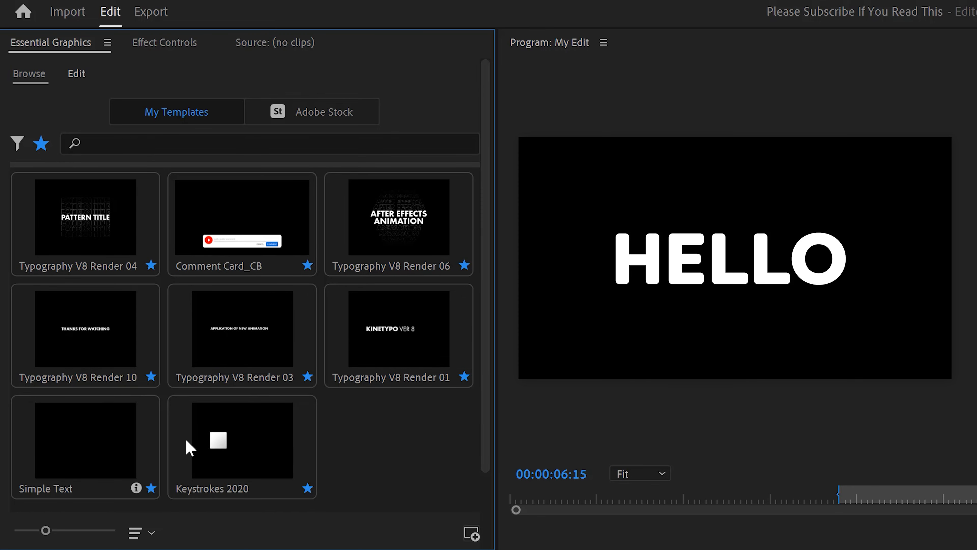